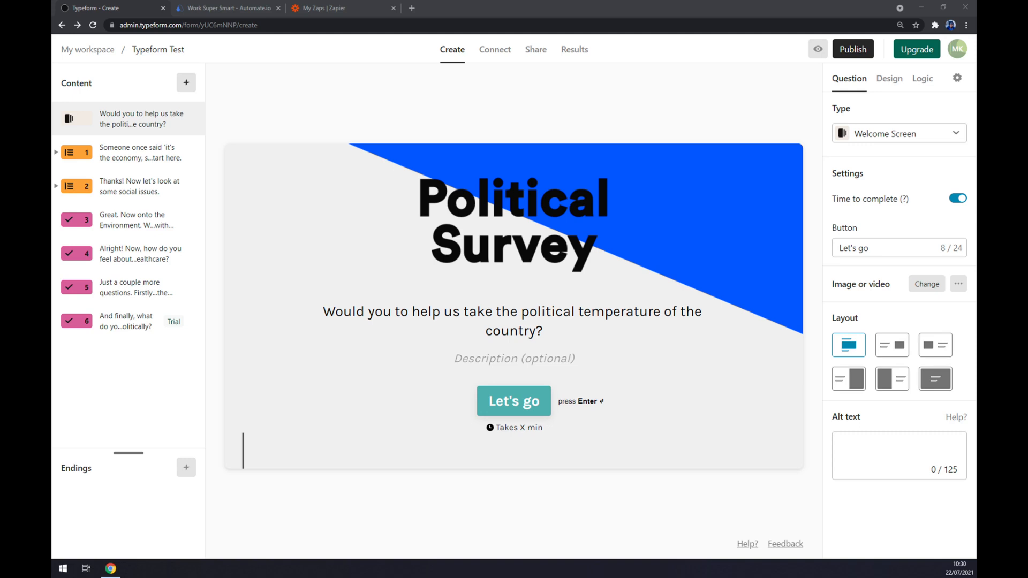
mouse_move(494, 75)
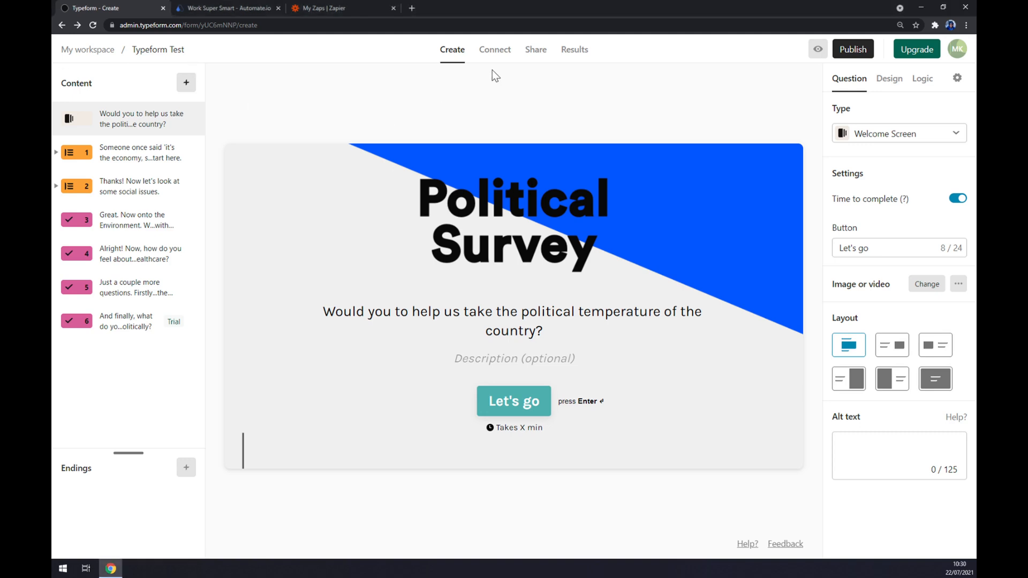
mouse_move(495, 52)
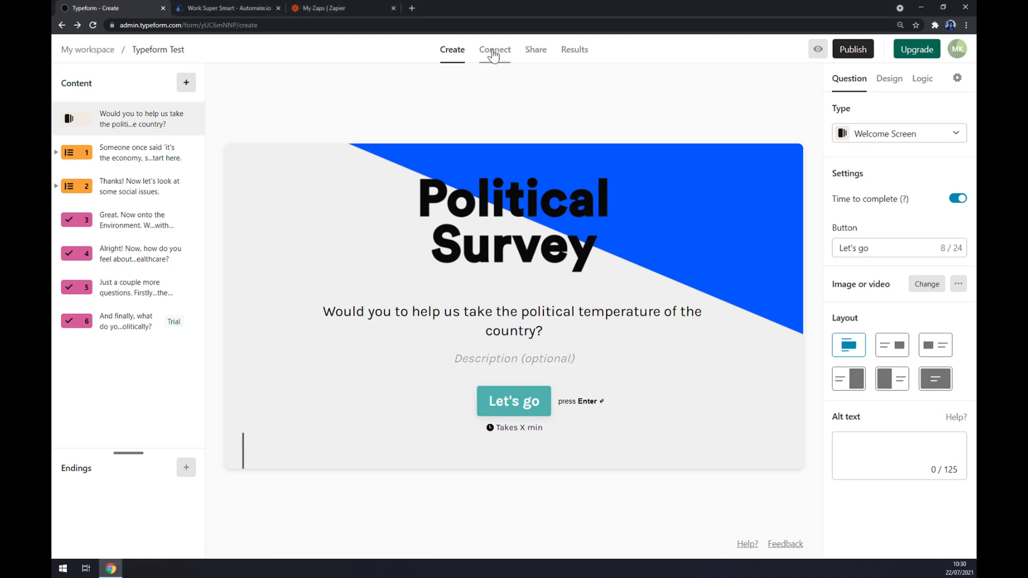
Search Typeform's Connect integrations for 'shop', then head to the Automate.io site for more options
left_click(495, 50)
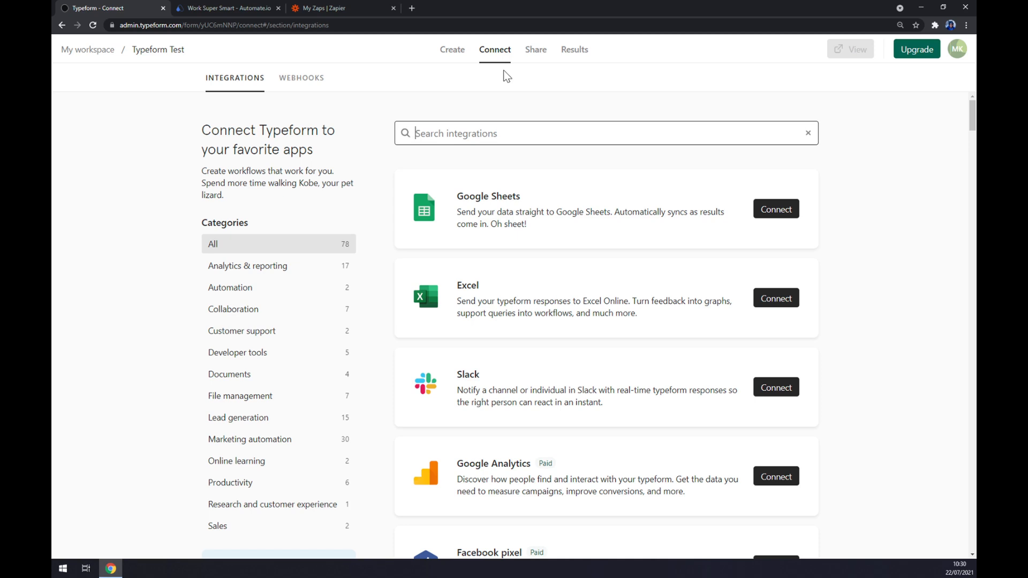
type("shop")
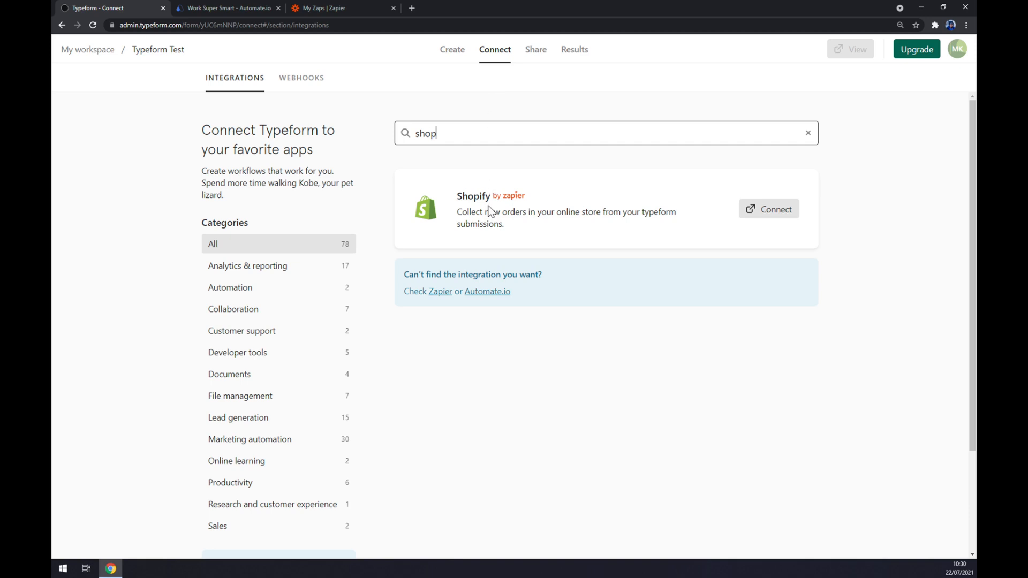
mouse_move(721, 231)
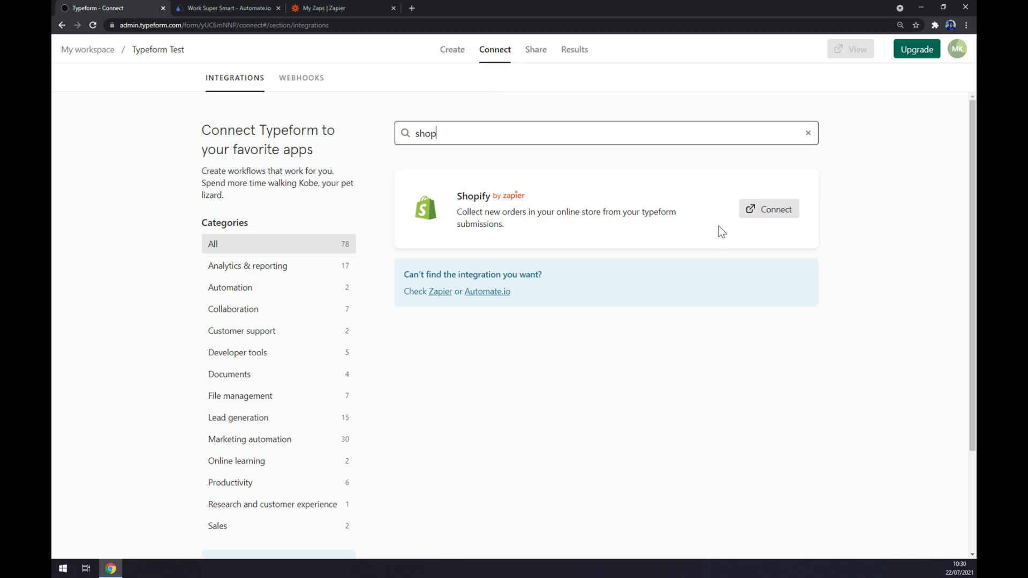
mouse_move(481, 151)
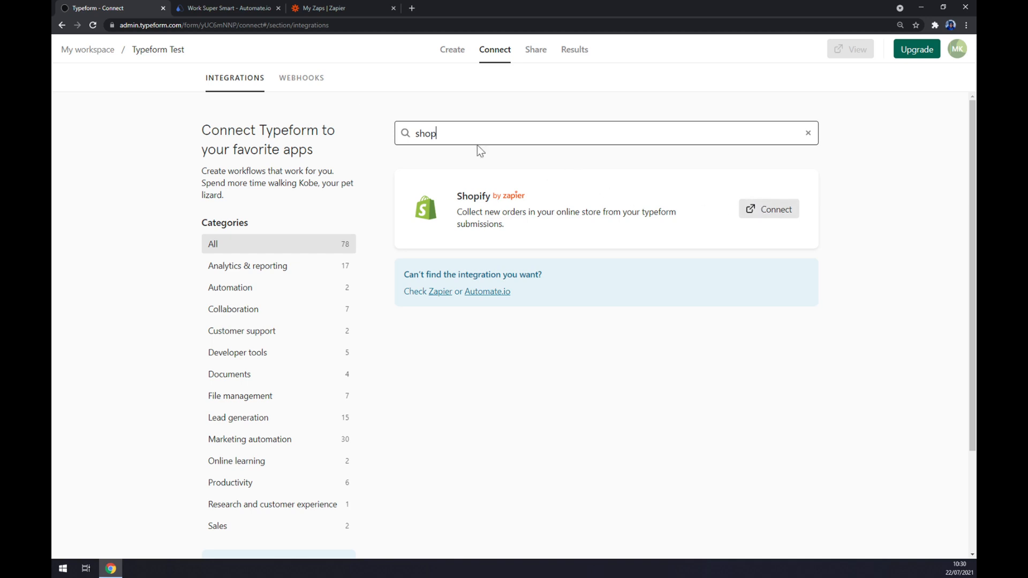
left_click(226, 8)
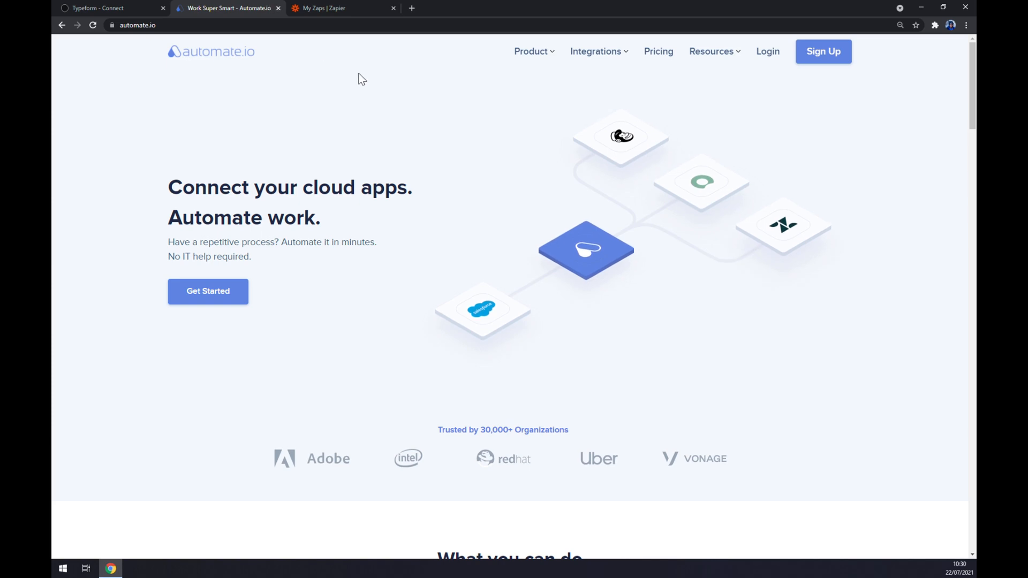
Find Typeform in Automate.io's app list by searching 'type' and bring up its integrations page
left_click(596, 52)
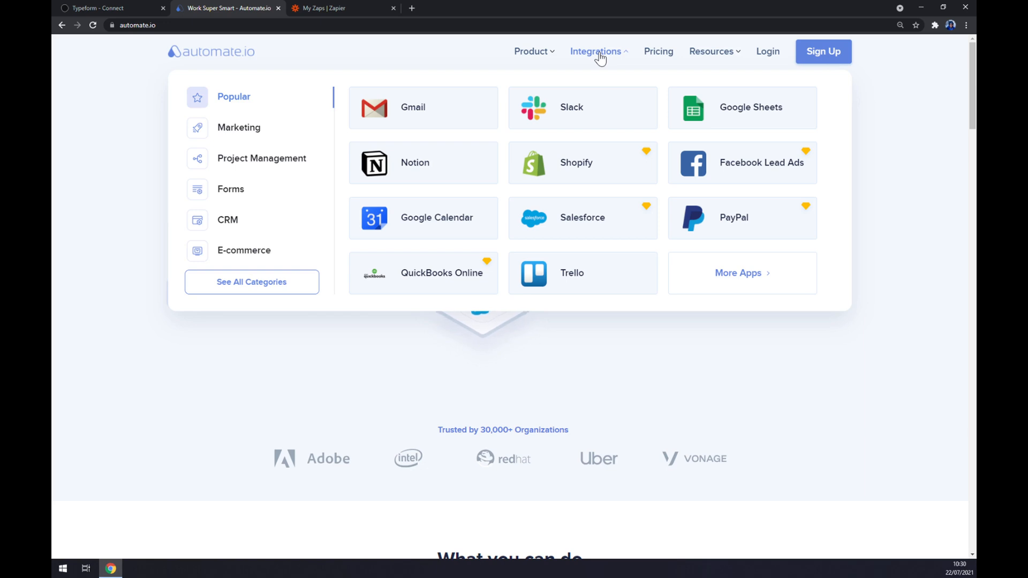
mouse_move(591, 77)
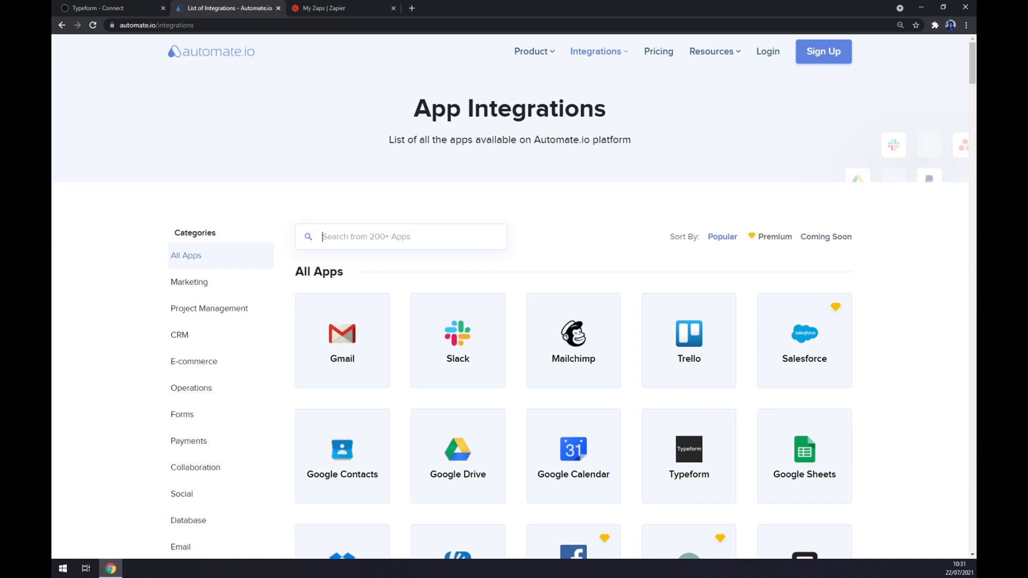
type("type")
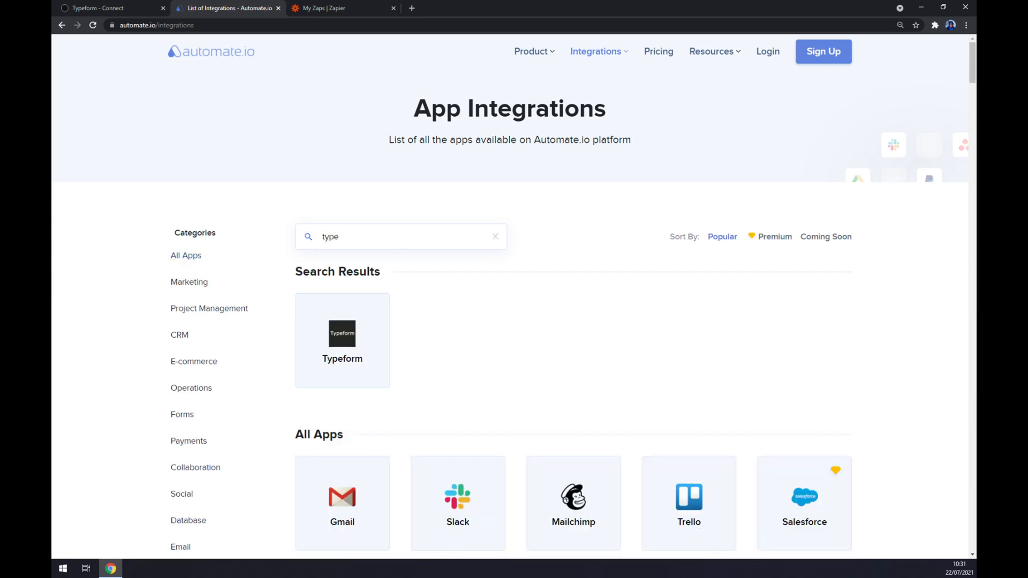
left_click(341, 339)
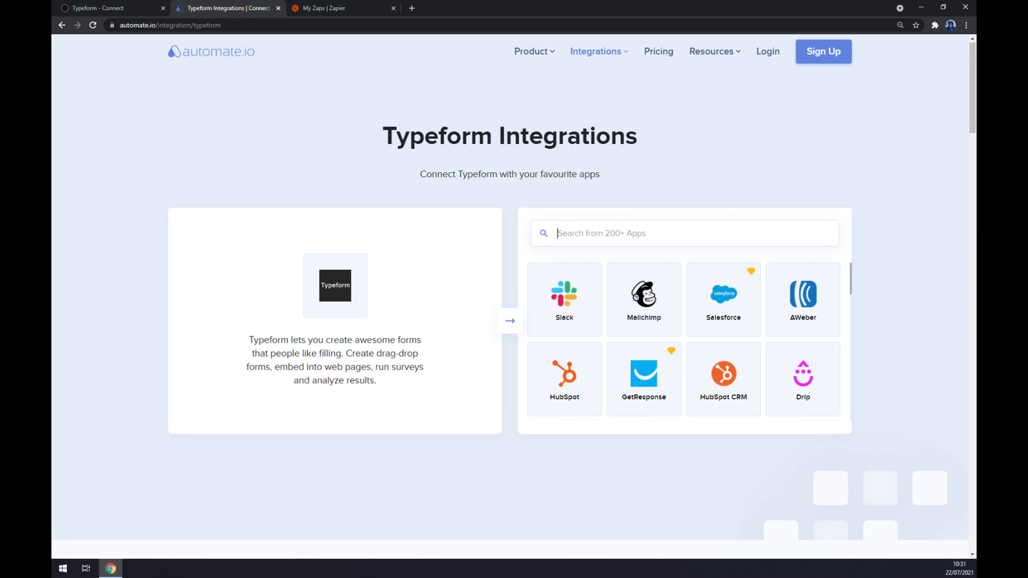
Search 'shopi' to reach the Shopify and Typeform integration page and browse its workflows
type("shopi")
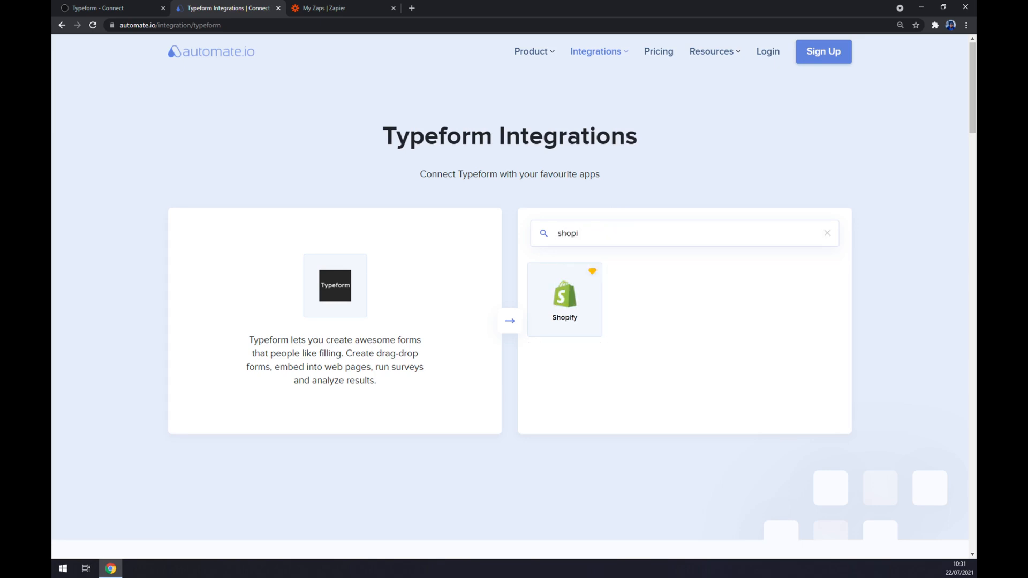
left_click(564, 299)
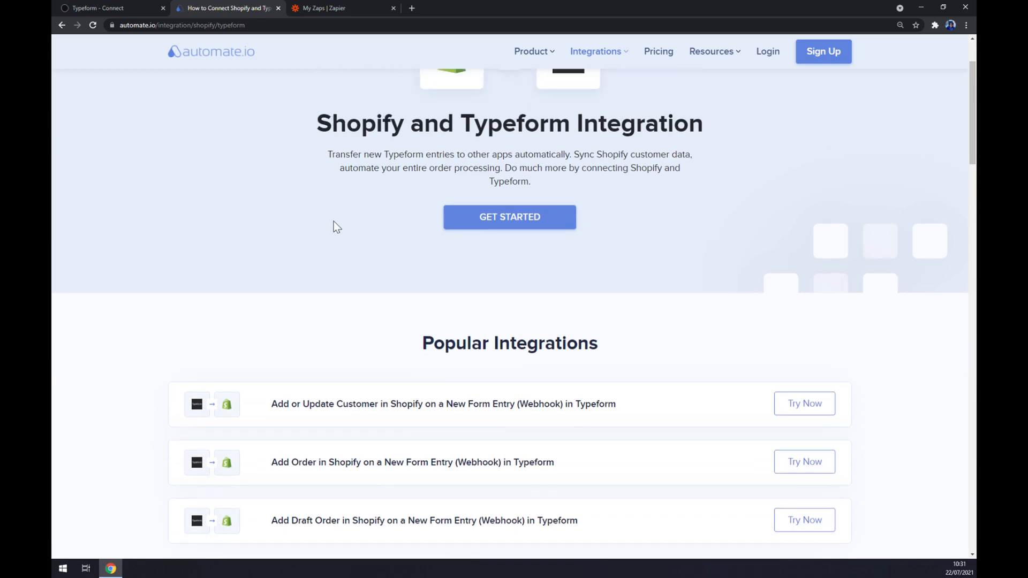
scroll("down", 3)
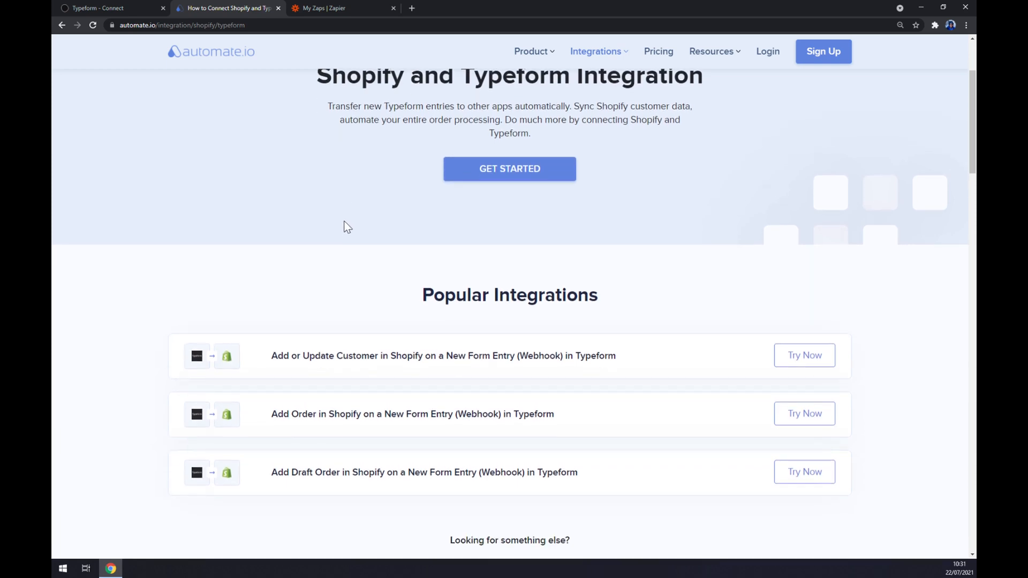
mouse_move(359, 220)
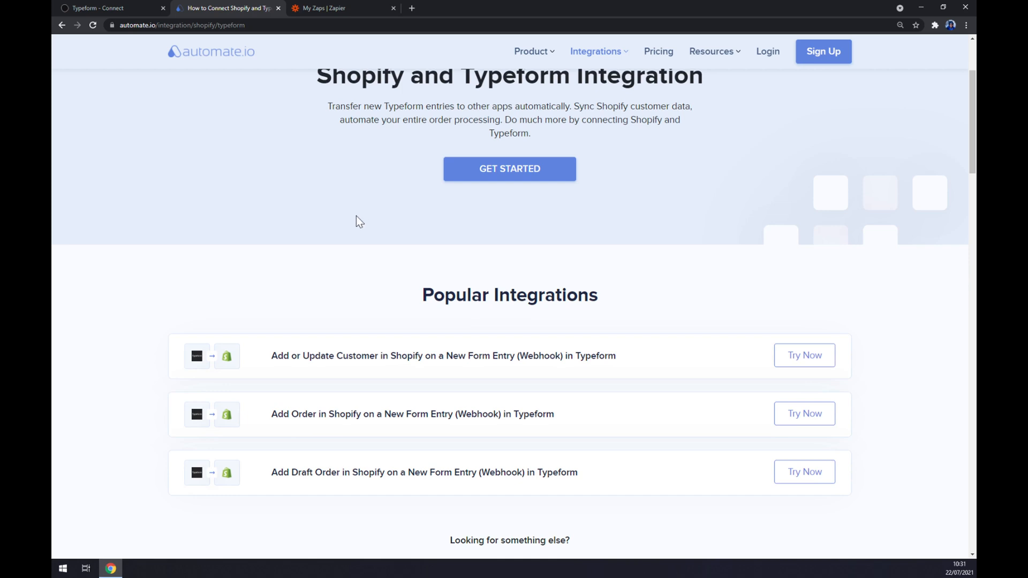
mouse_move(347, 212)
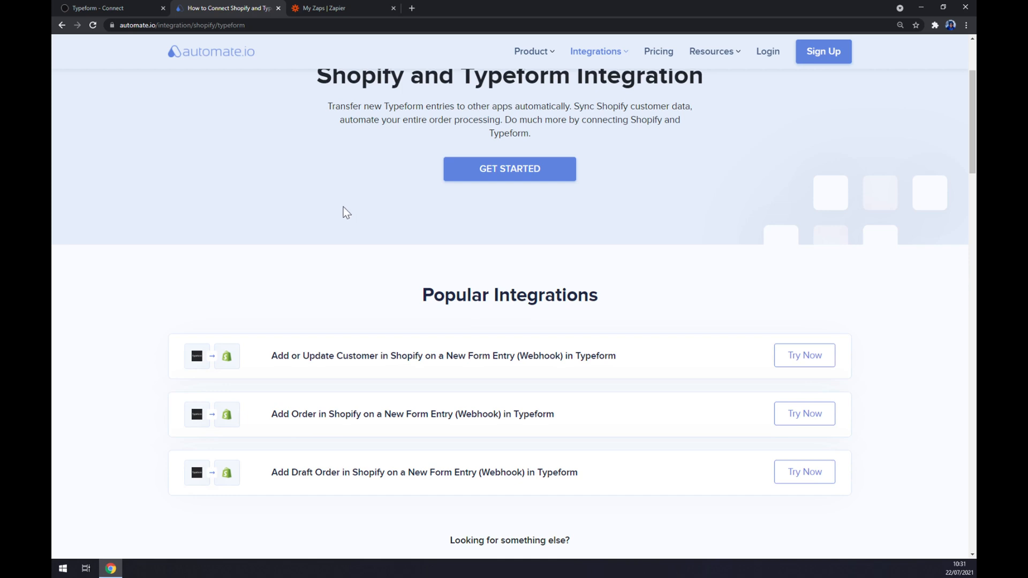
Choose New Form Entry (Webhook) as the Typeform trigger and review the Shopify actions list
scroll("down", 3)
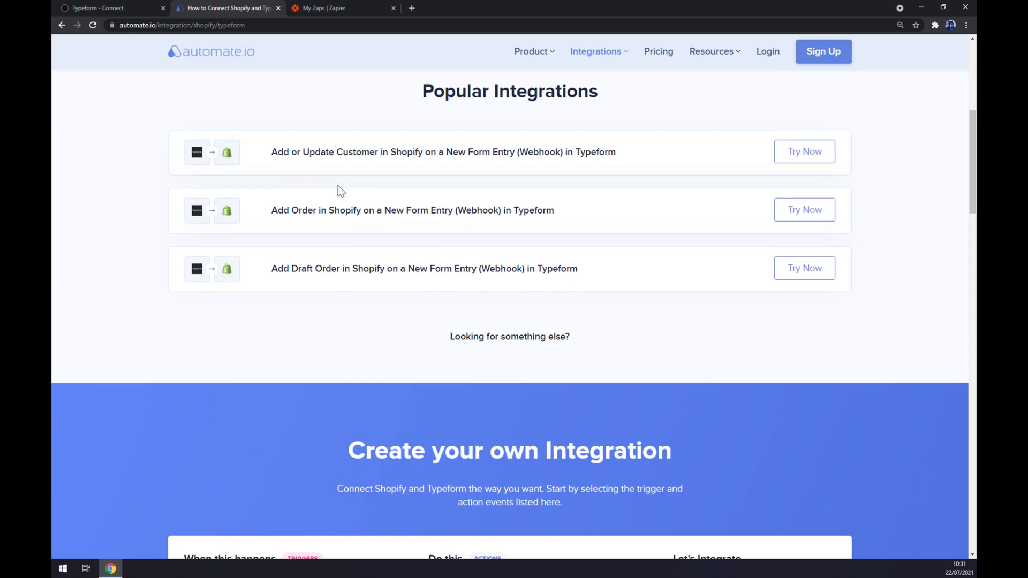
scroll("down", 3)
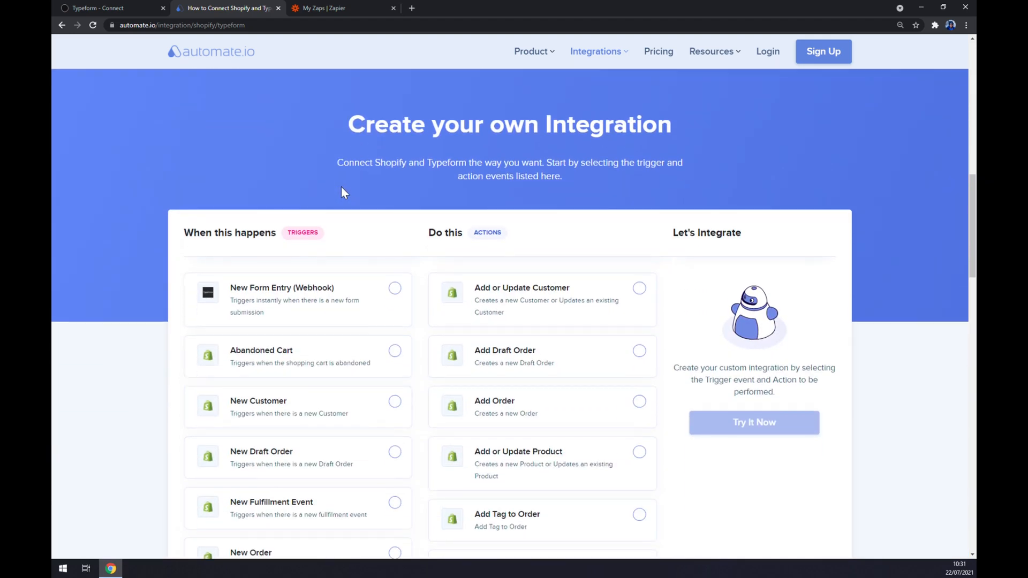
mouse_move(329, 173)
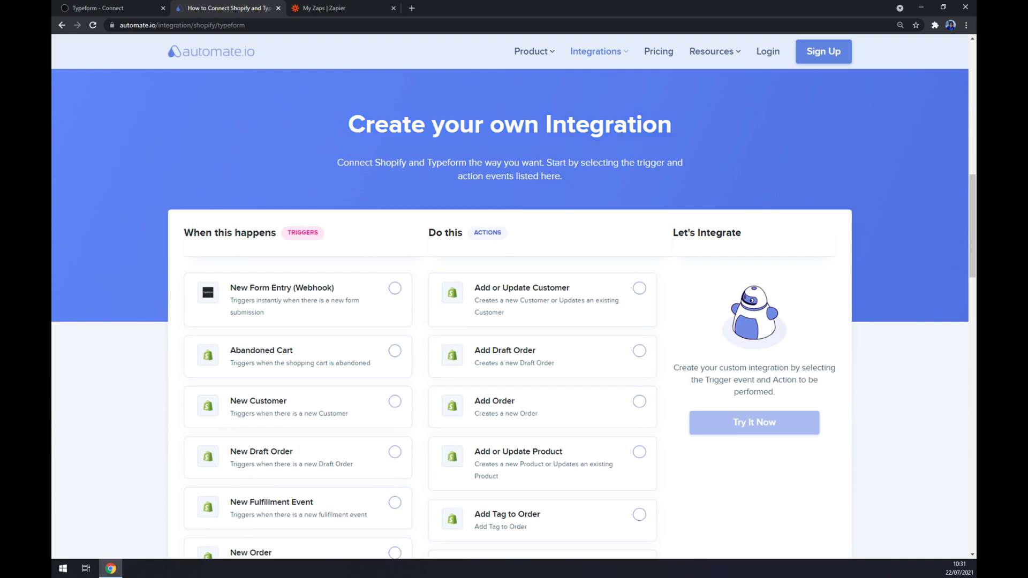
mouse_move(317, 246)
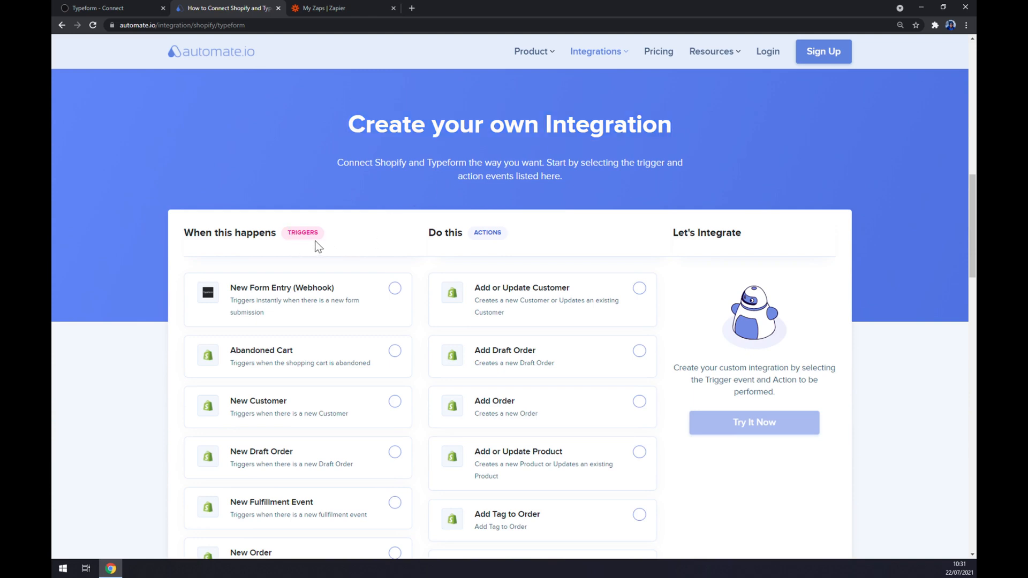
mouse_move(346, 289)
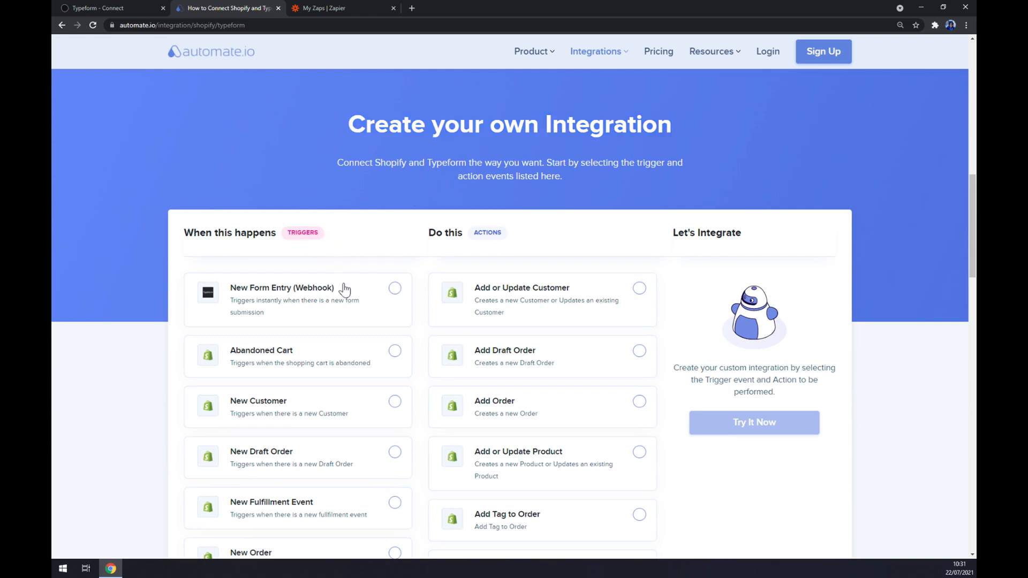
left_click(394, 288)
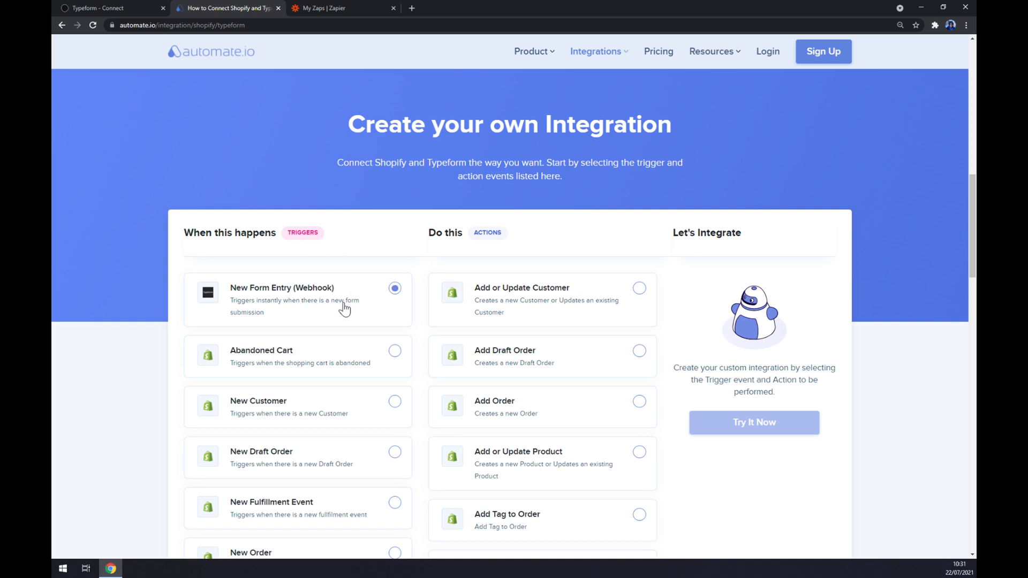
mouse_move(544, 235)
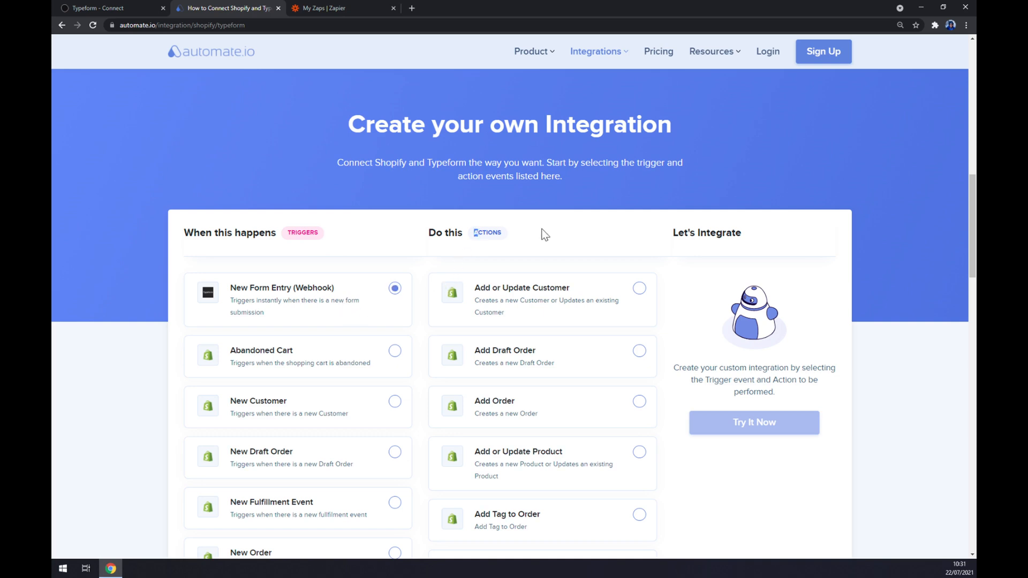
mouse_move(612, 239)
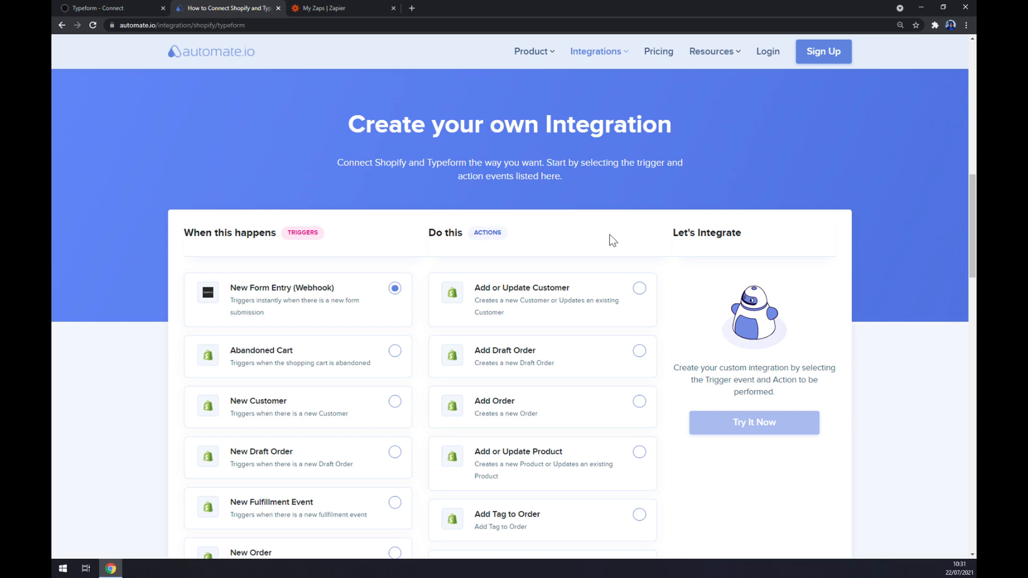
scroll("down", 3)
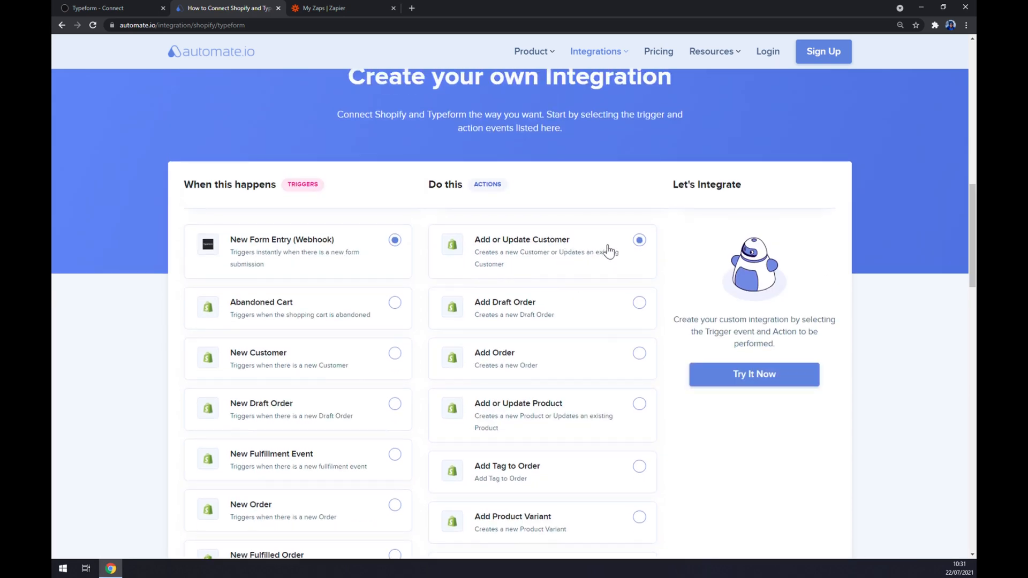
mouse_move(485, 340)
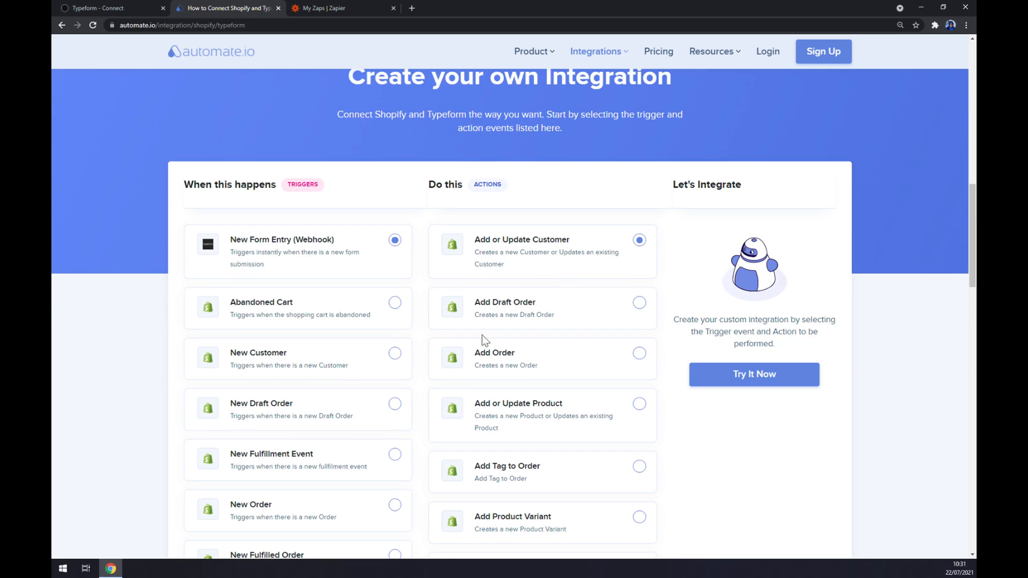
scroll("down", 3)
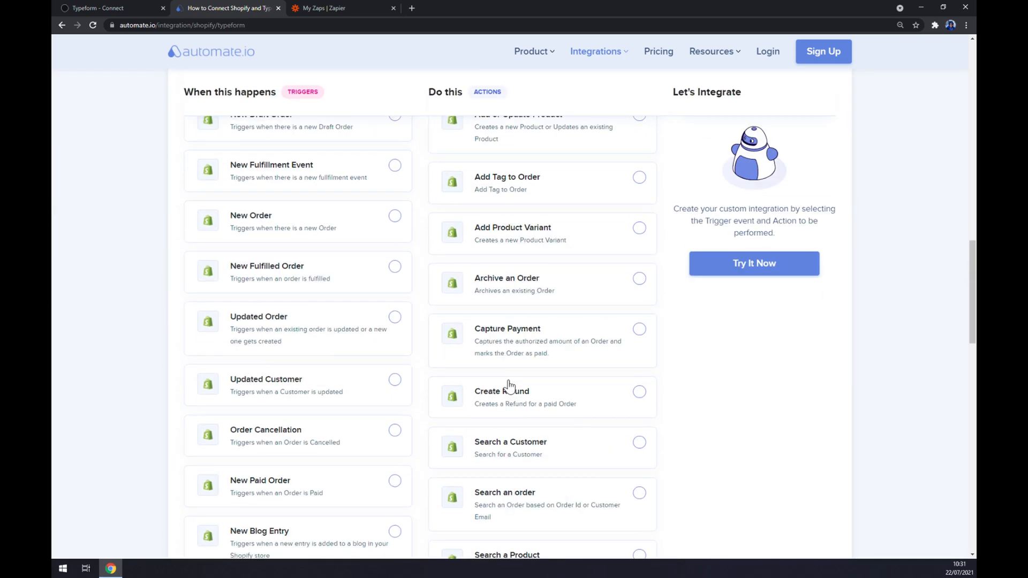
scroll("up", 3)
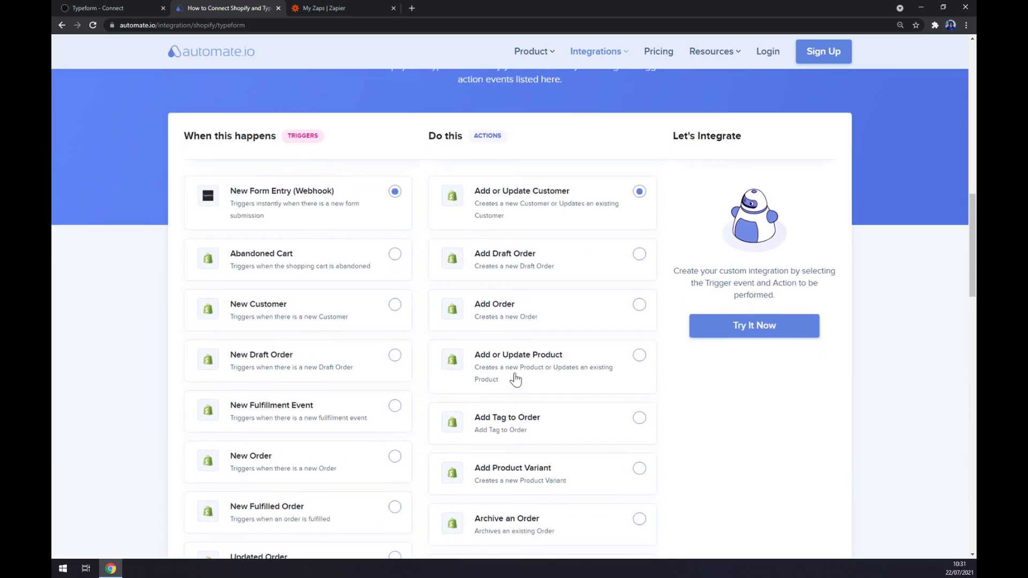
scroll("down", 3)
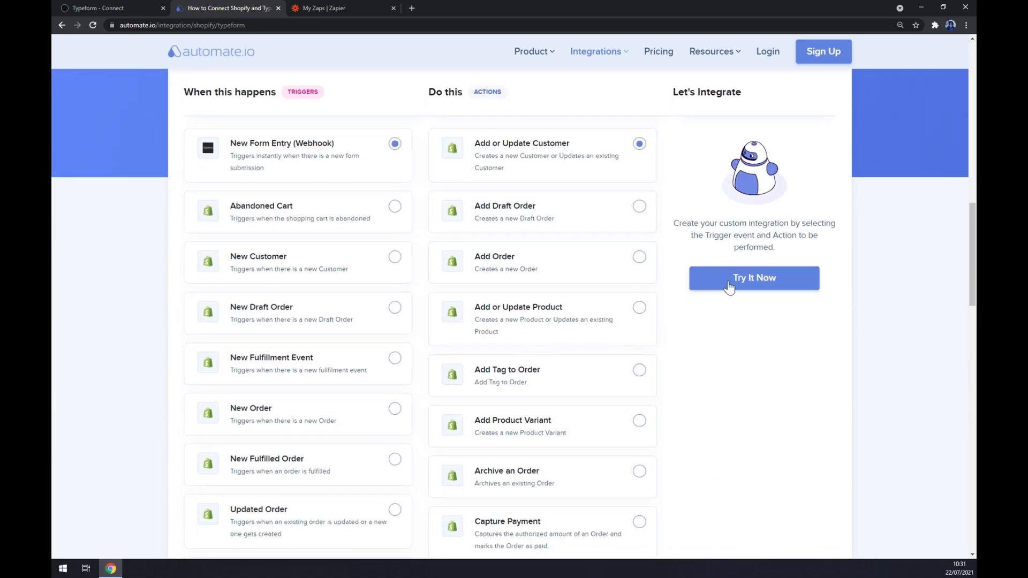
Start the Typeform-to-Shopify integration via Try It Now, then move to the Zapier zaps list
left_click(753, 277)
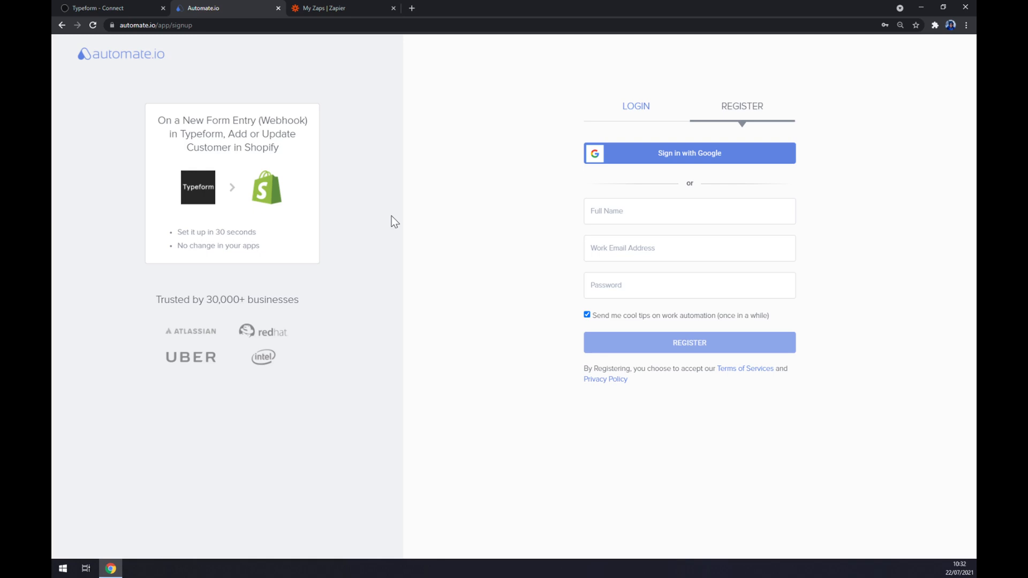
left_click(341, 7)
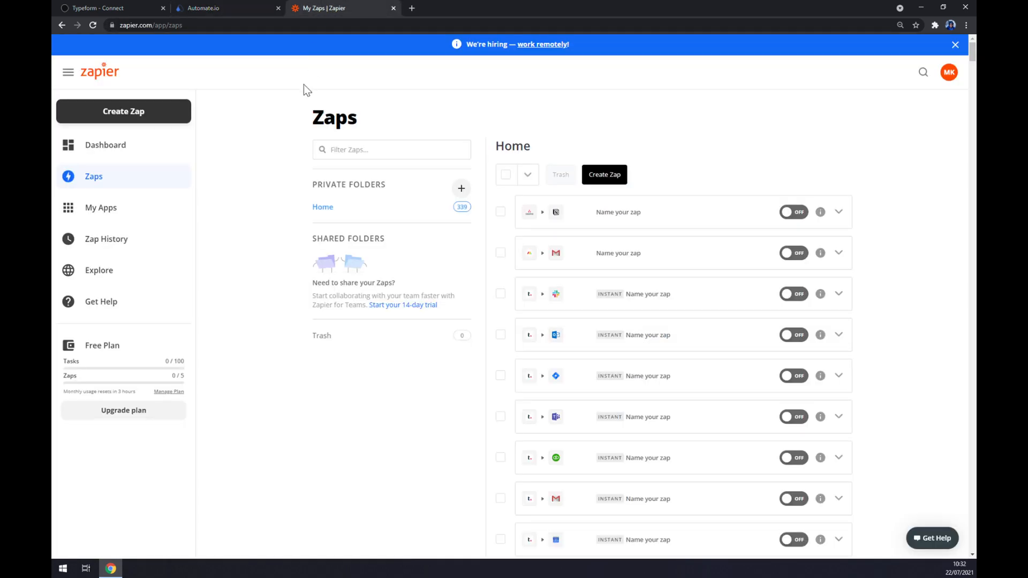
left_click(98, 8)
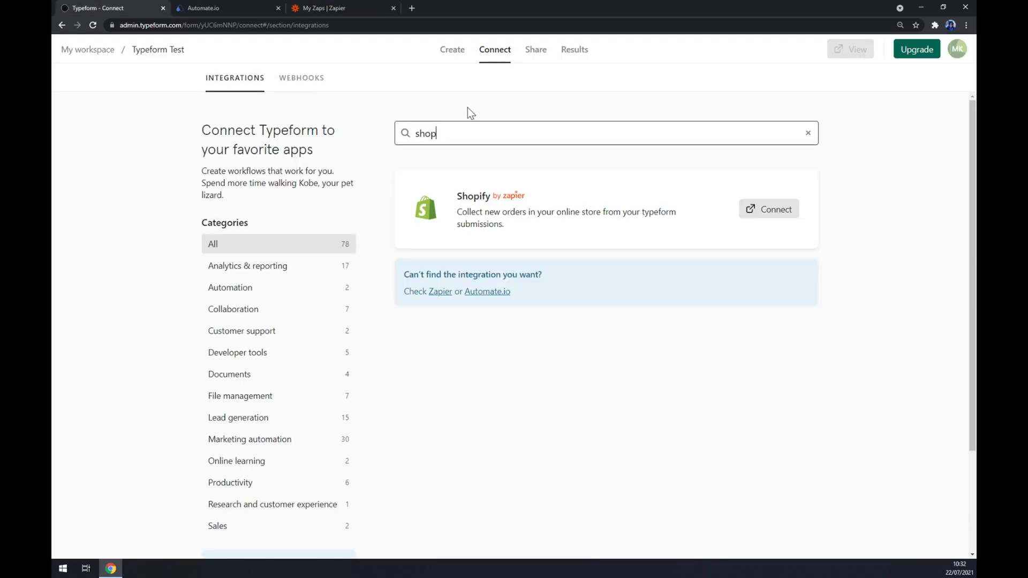
mouse_move(338, 8)
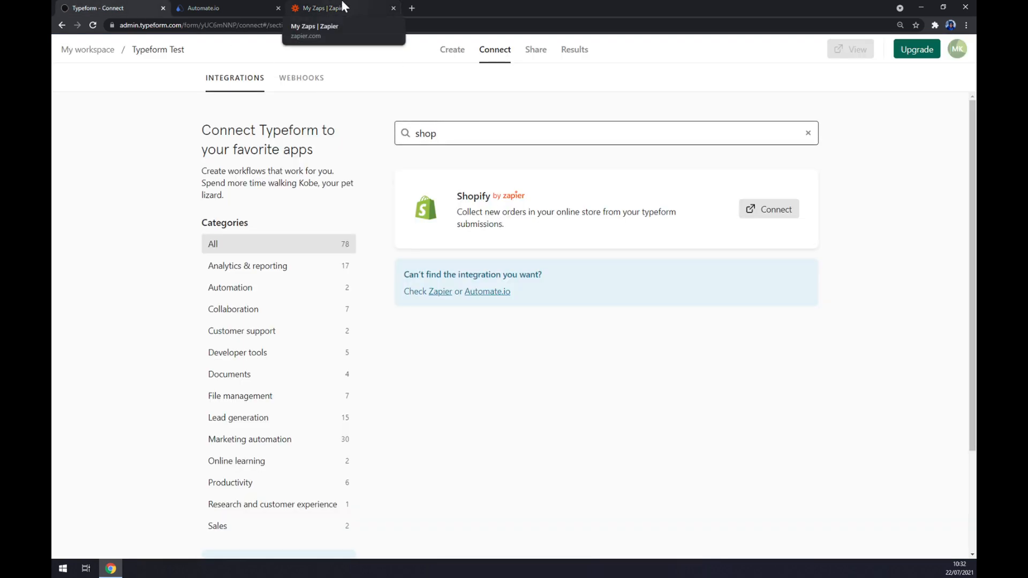
mouse_move(337, 7)
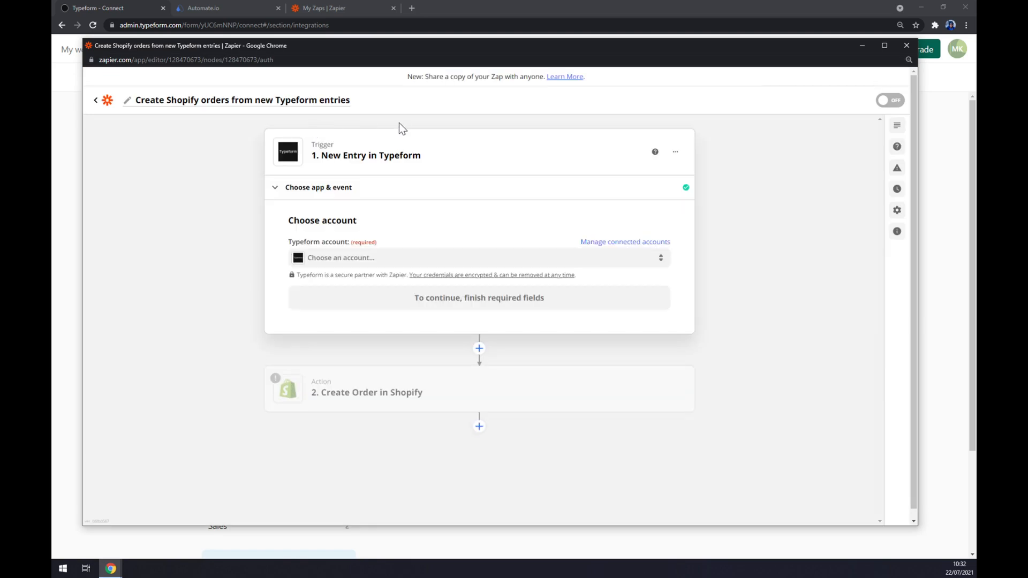
left_click(906, 45)
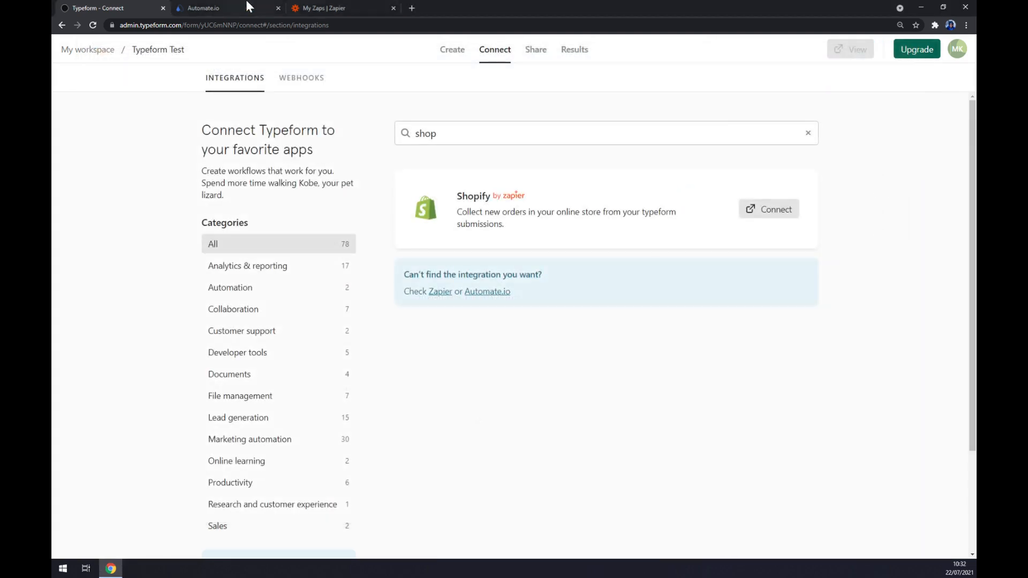
left_click(335, 7)
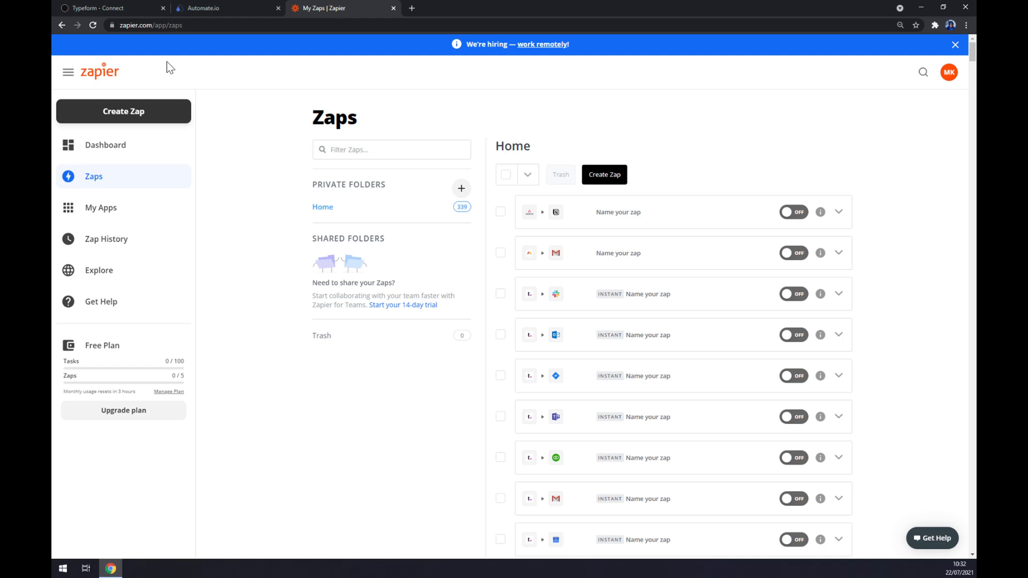
mouse_move(256, 101)
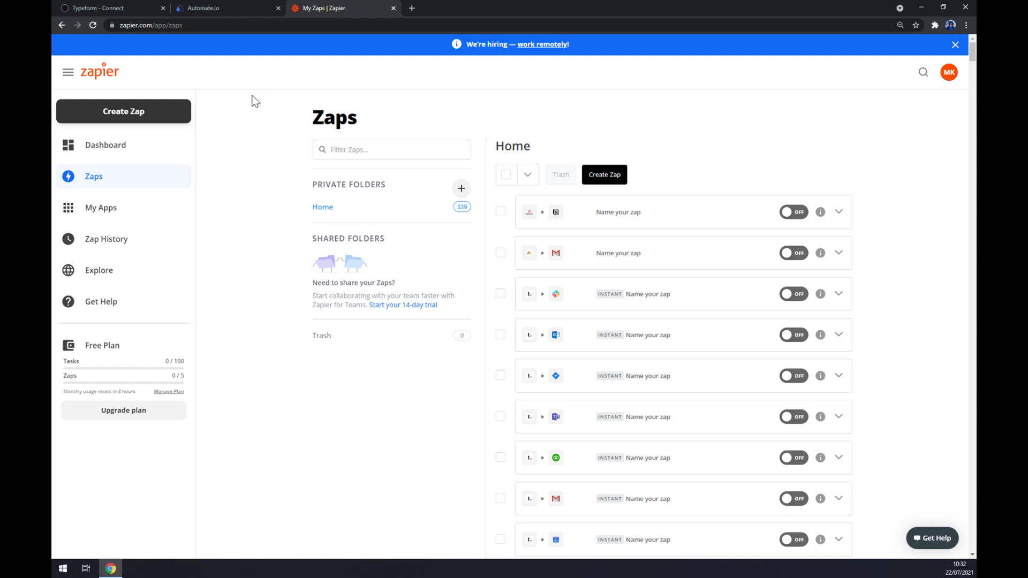
mouse_move(261, 300)
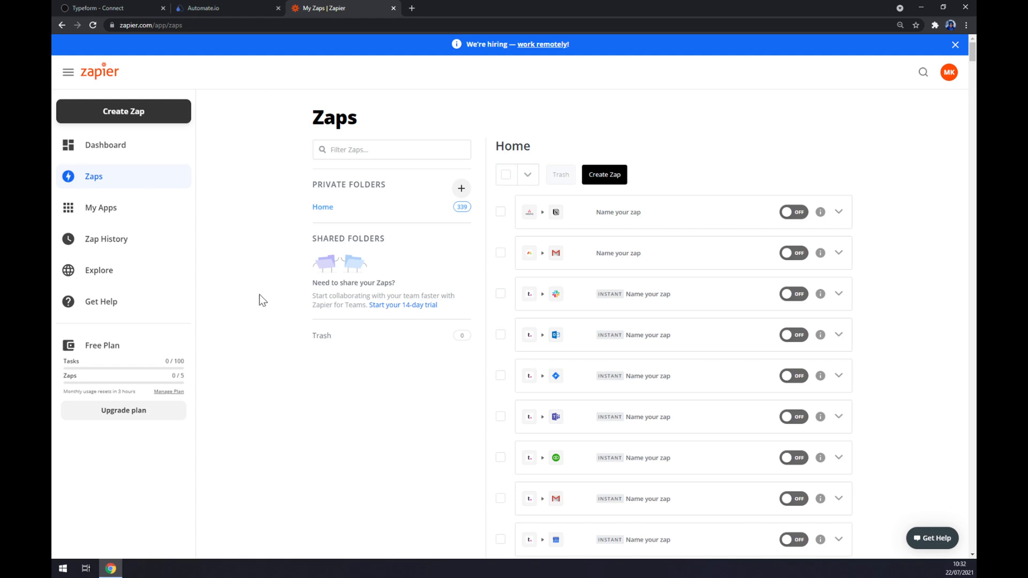
Create a new zap with Typeform as trigger app and New Entry as the trigger event
left_click(123, 111)
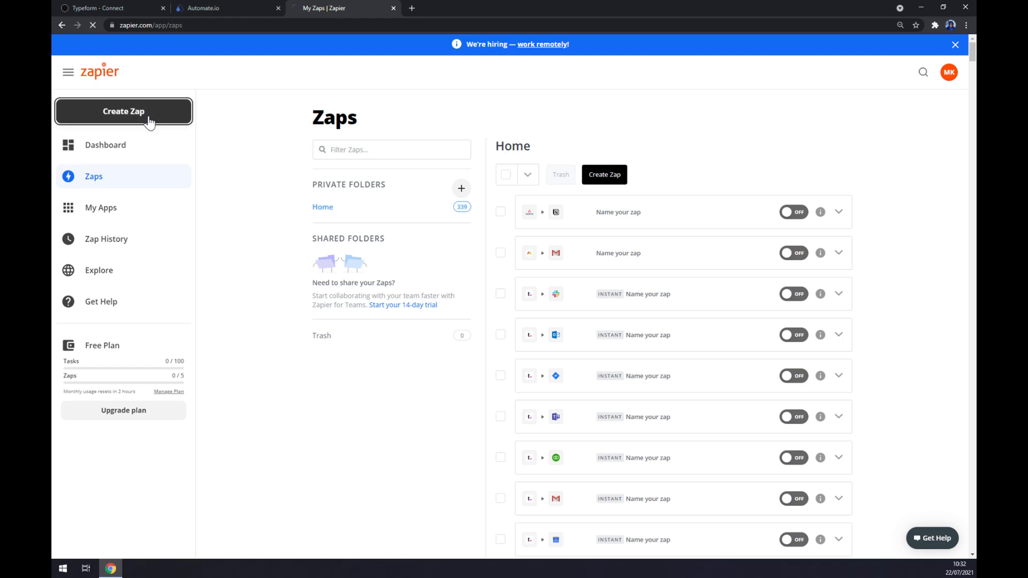
left_click(124, 111)
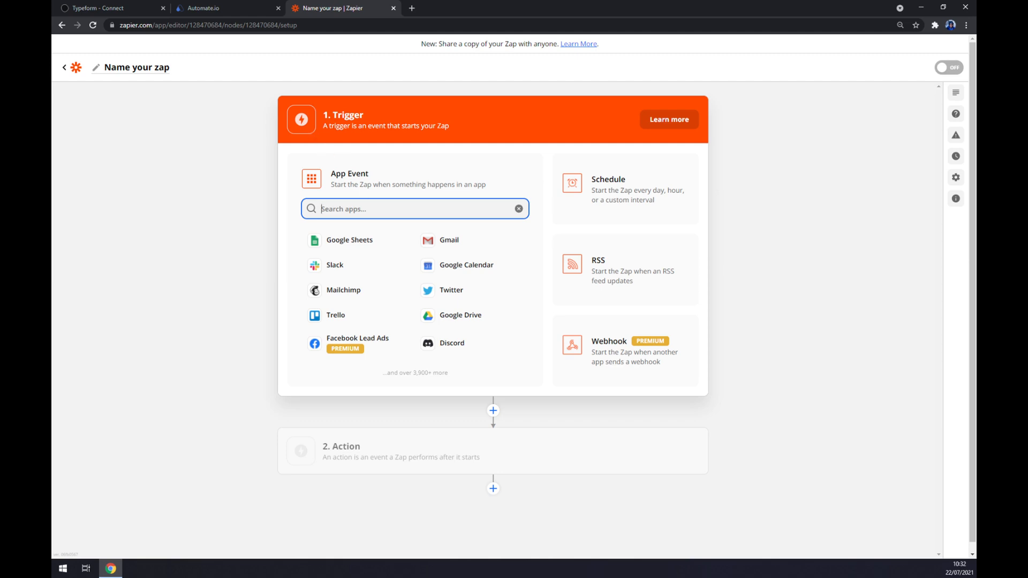
type("Type")
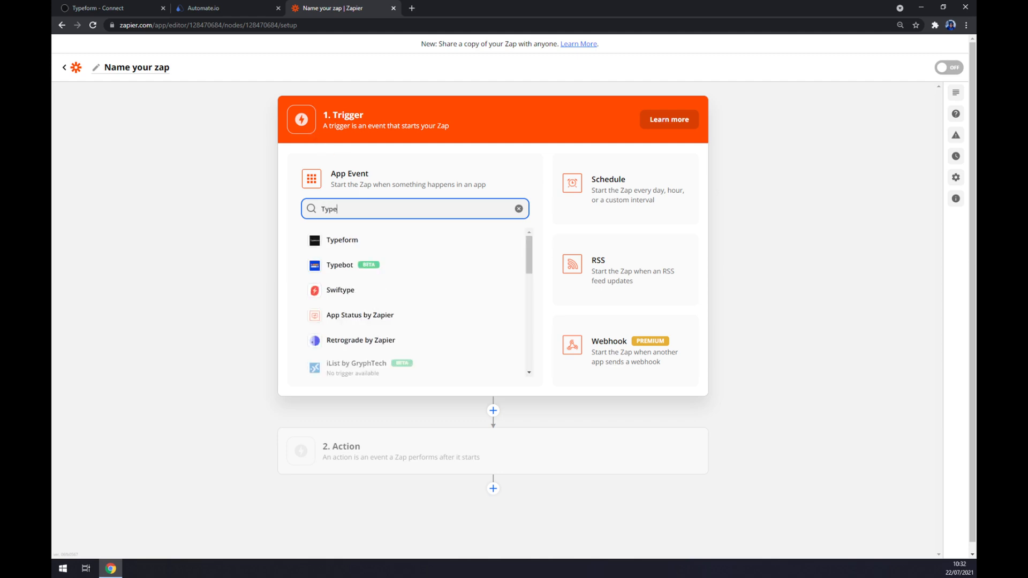
left_click(342, 239)
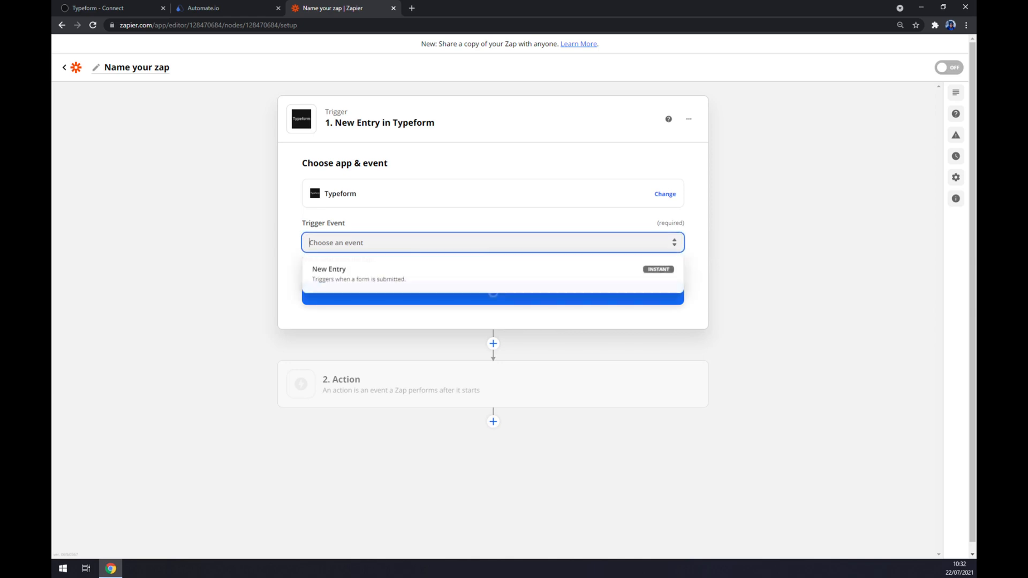
left_click(329, 269)
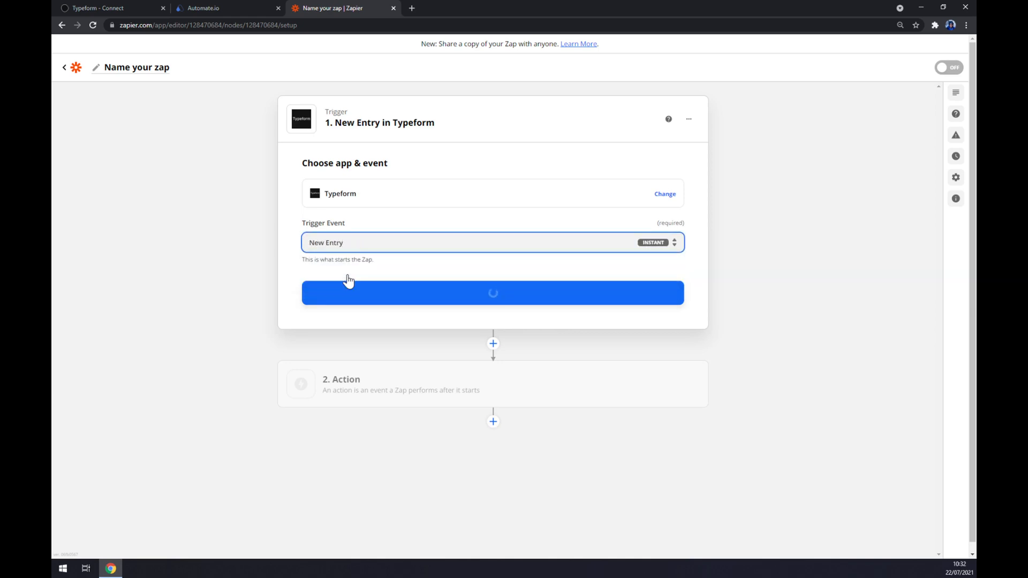
left_click(493, 294)
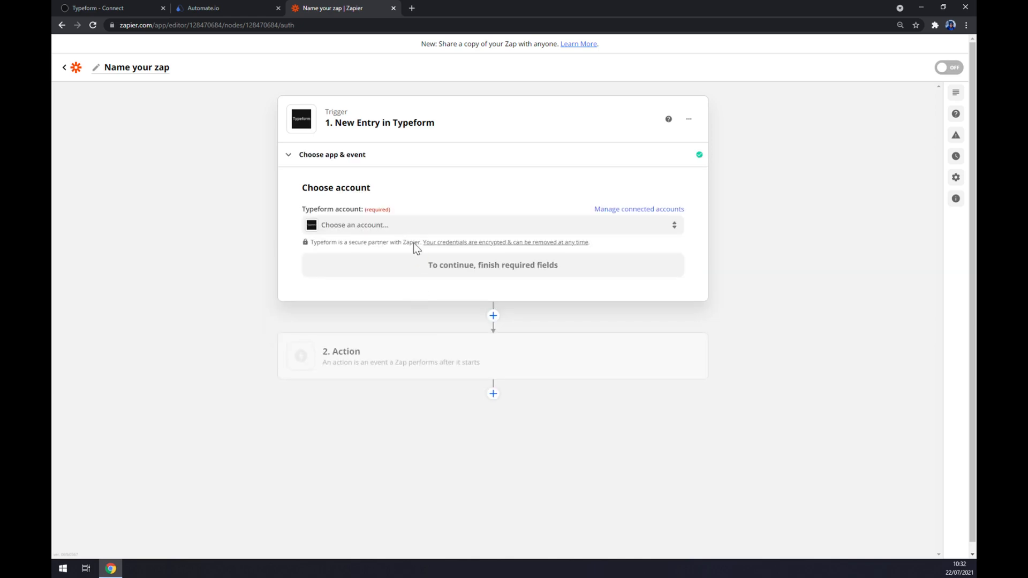
Connect the existing Typeform account and set the trigger to watch the Typeform Test form
left_click(492, 225)
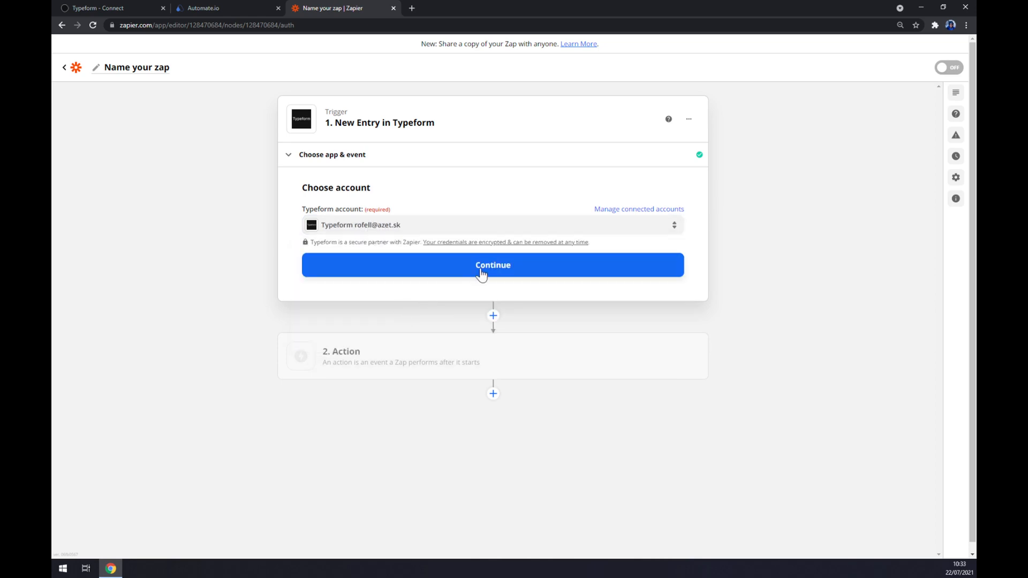
left_click(493, 265)
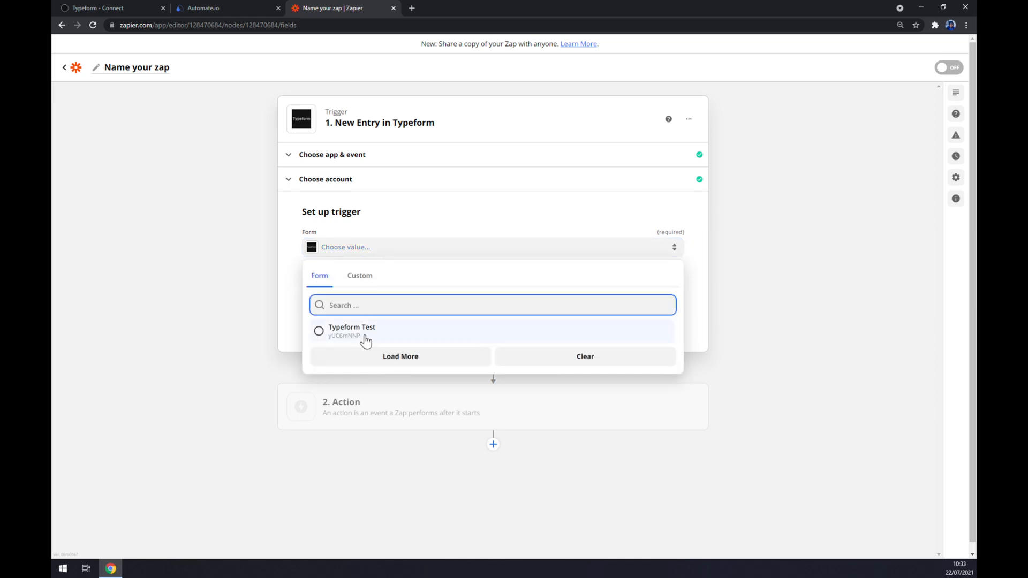
mouse_move(360, 340)
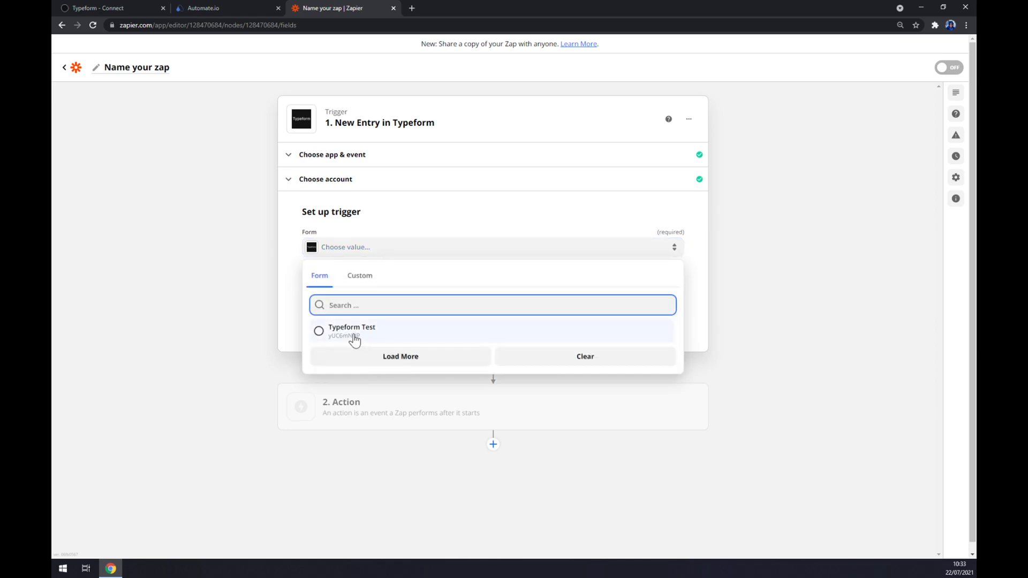
mouse_move(368, 336)
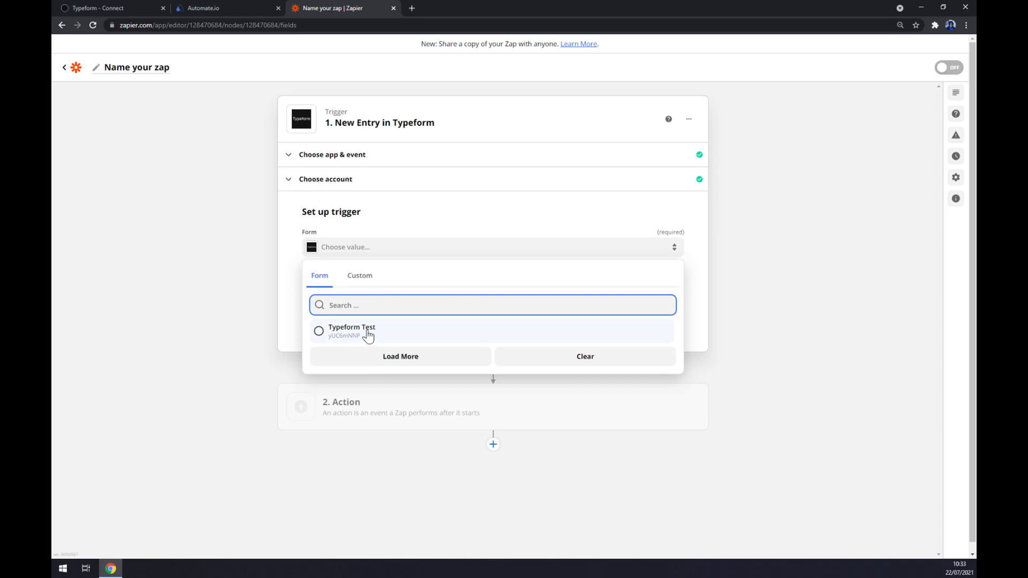
left_click(353, 331)
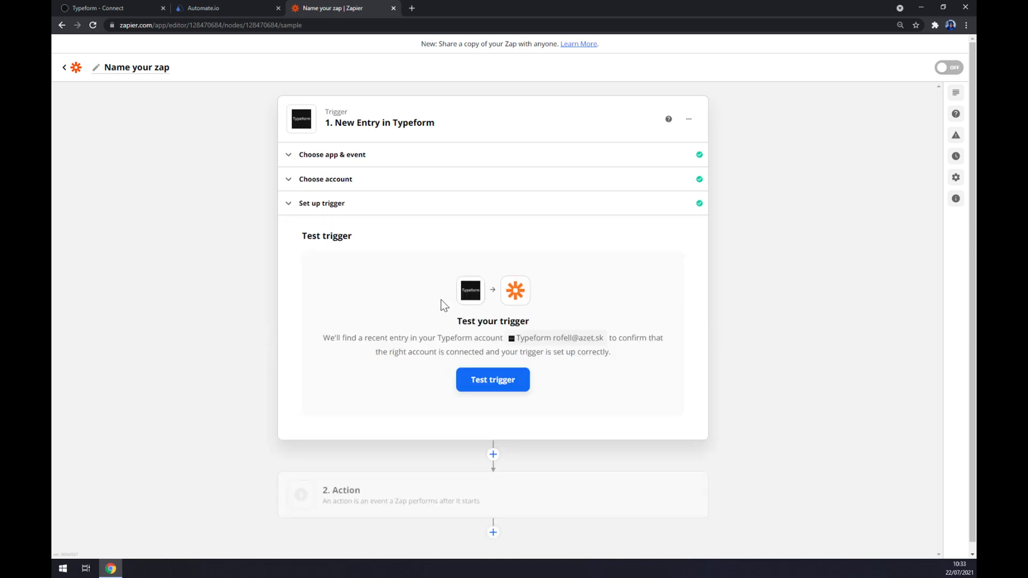
mouse_move(436, 300)
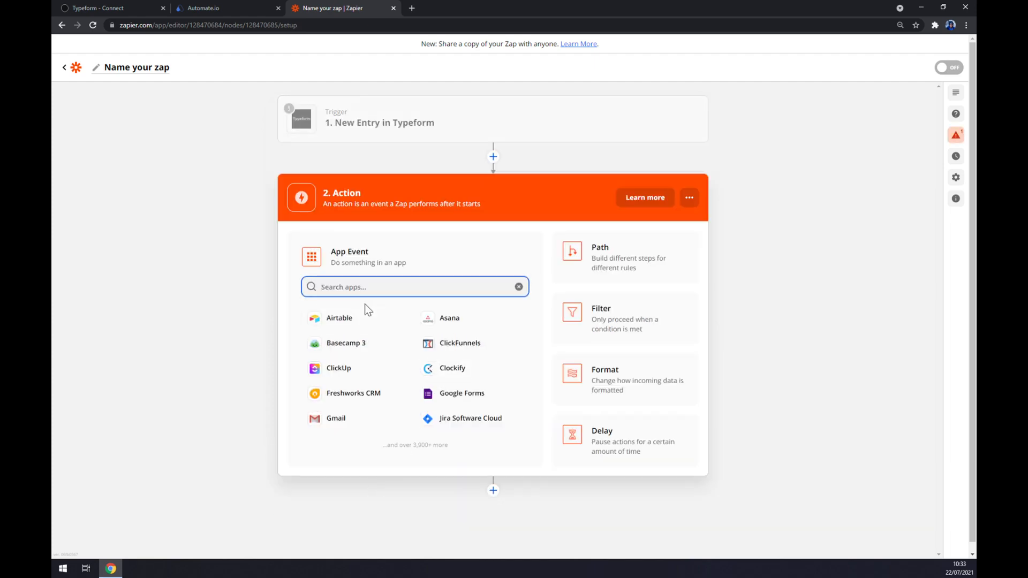
Choose Shopify as the action app with Create Product as the action event
type("shopi")
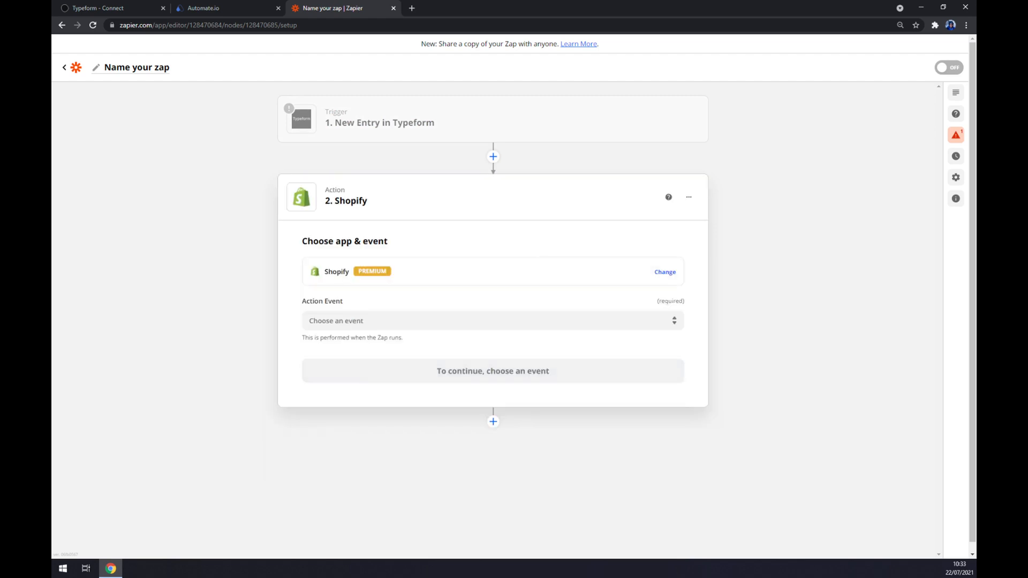
left_click(492, 320)
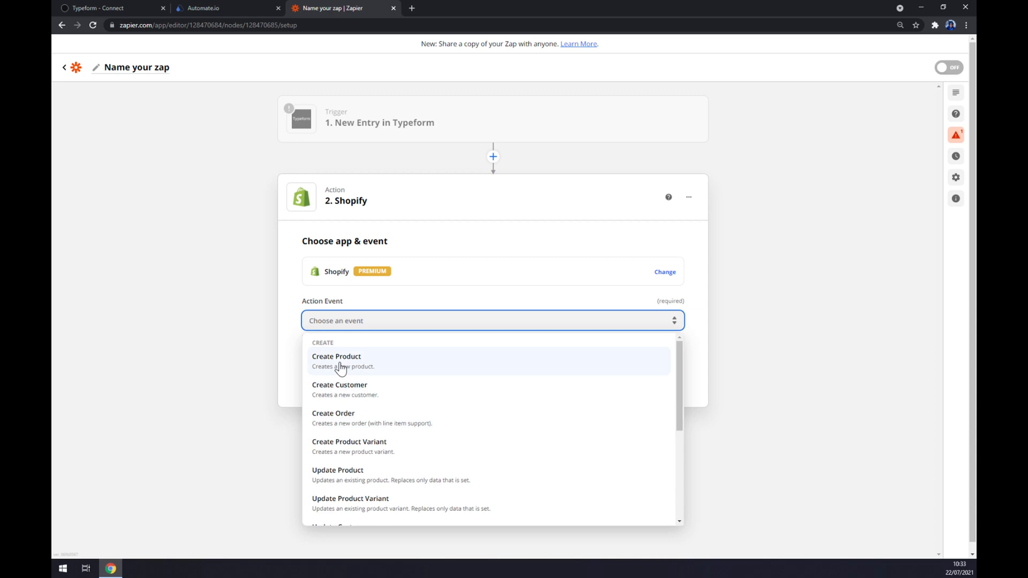
left_click(336, 355)
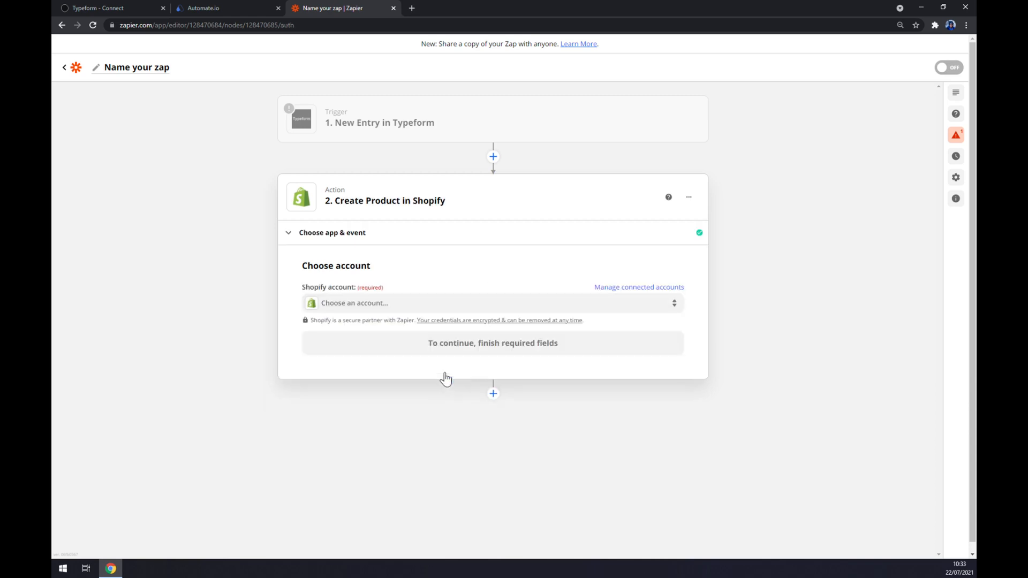